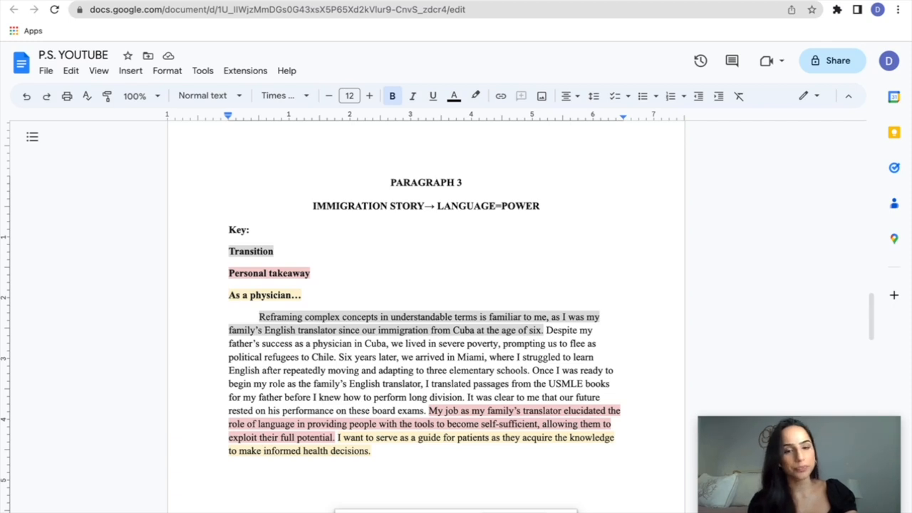
{"action": "scroll", "scroll_direction": "down", "scroll_amount": 3}
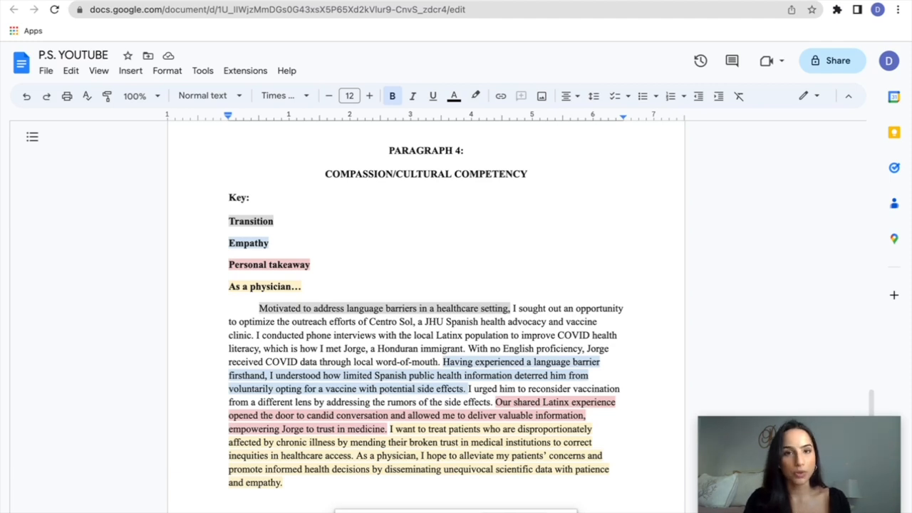
{"action": "scroll", "scroll_direction": "down", "scroll_amount": 3}
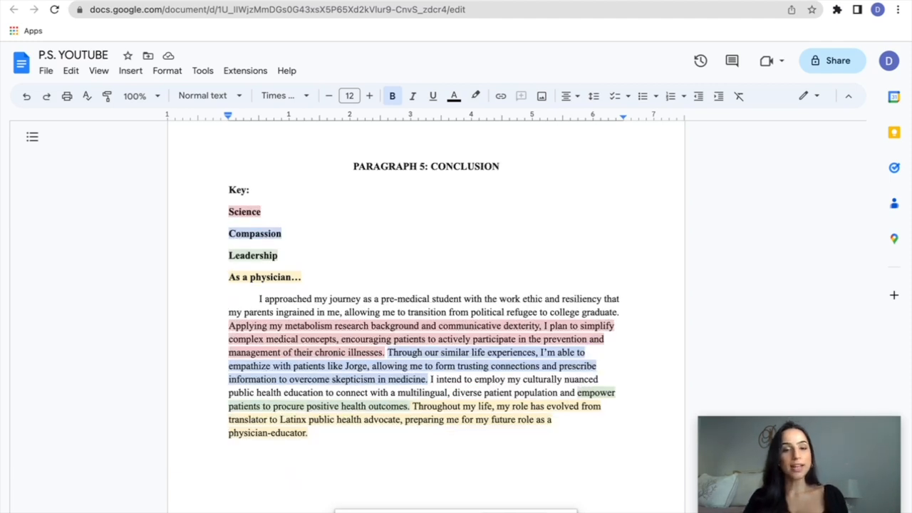